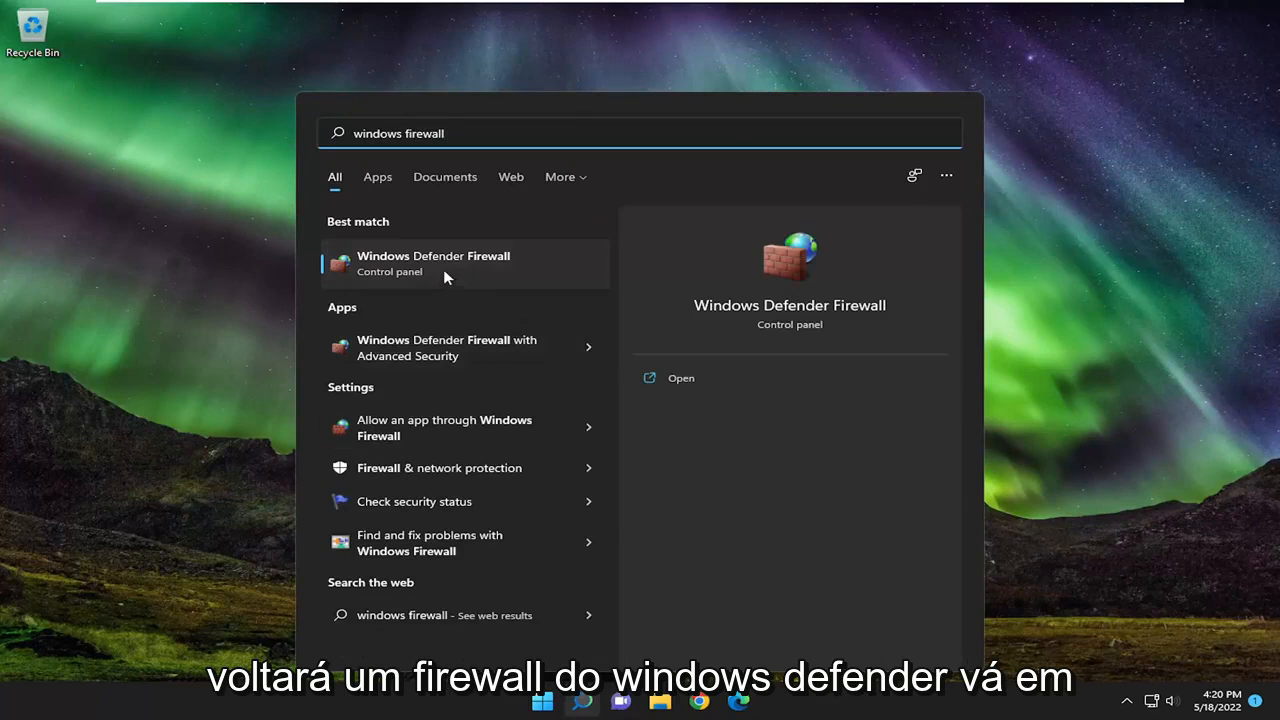
# Step: Open the Windows Defender Firewall control panel from the search results
pyautogui.click(433, 263)
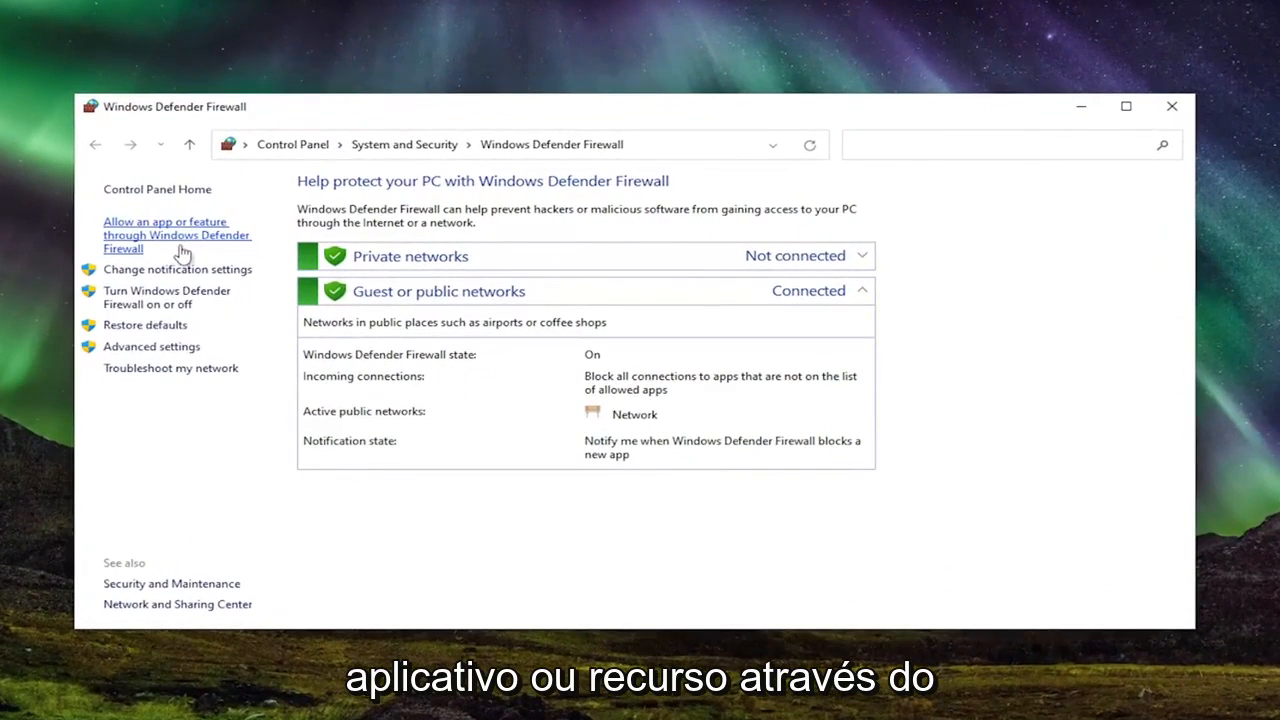
# Step: Allow Steam through the firewall on private and public networks and save the allowed apps list
pyautogui.click(166, 235)
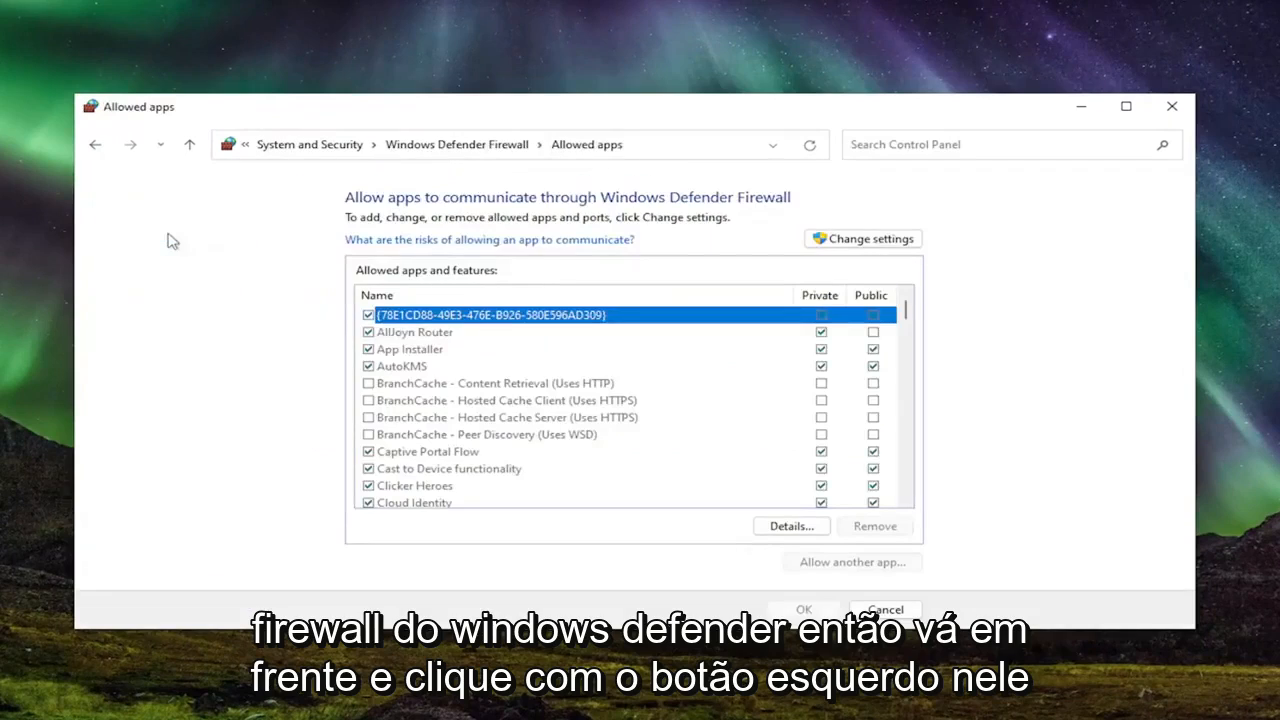
pyautogui.scroll(-3)
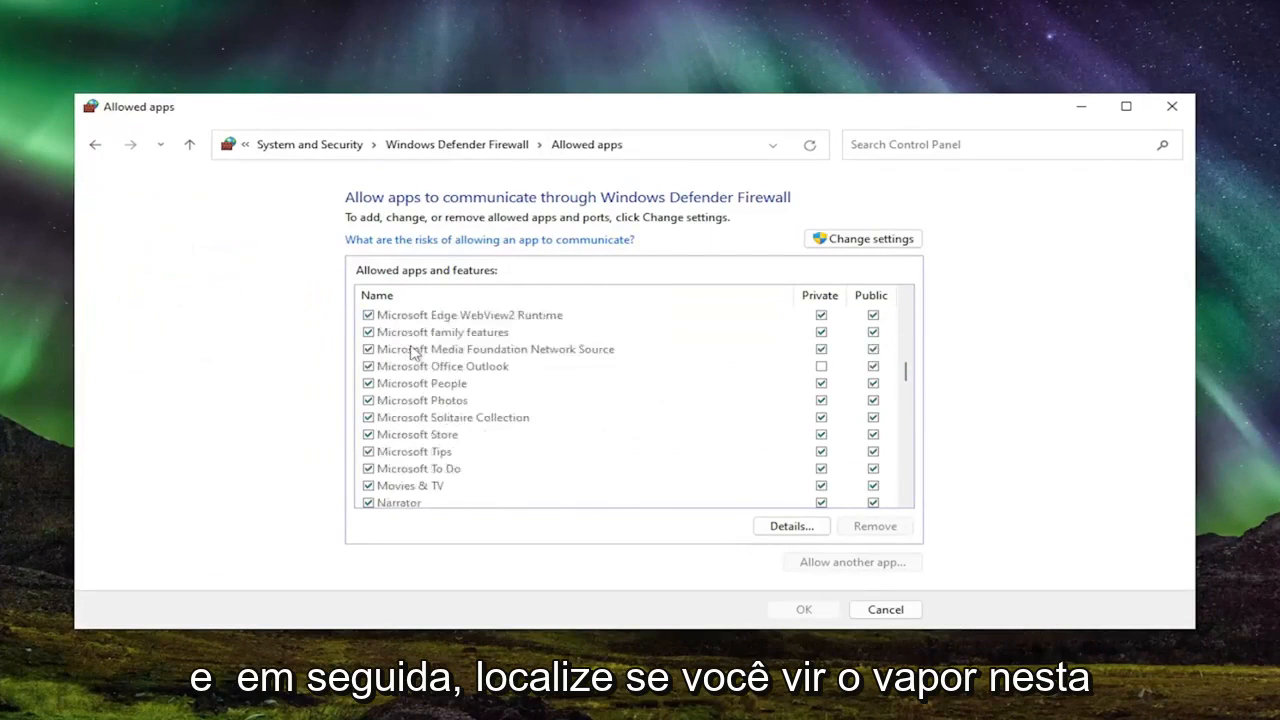
pyautogui.scroll(-3)
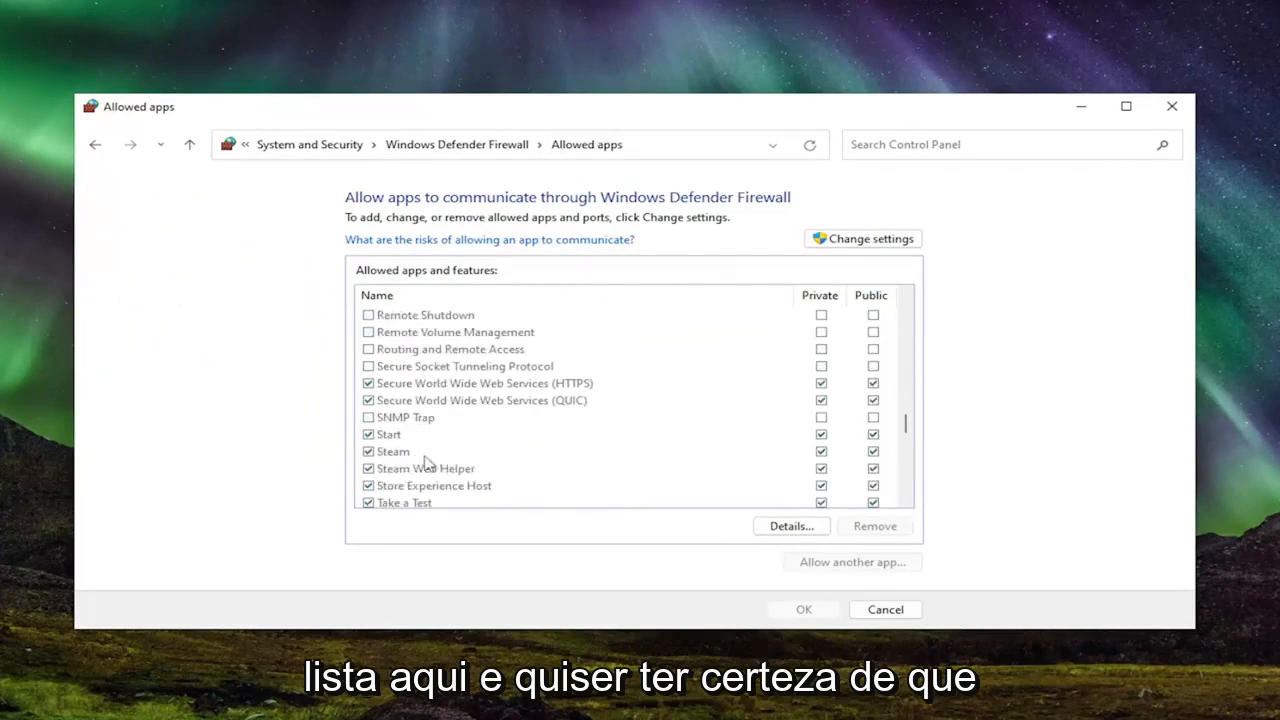
pyautogui.click(392, 451)
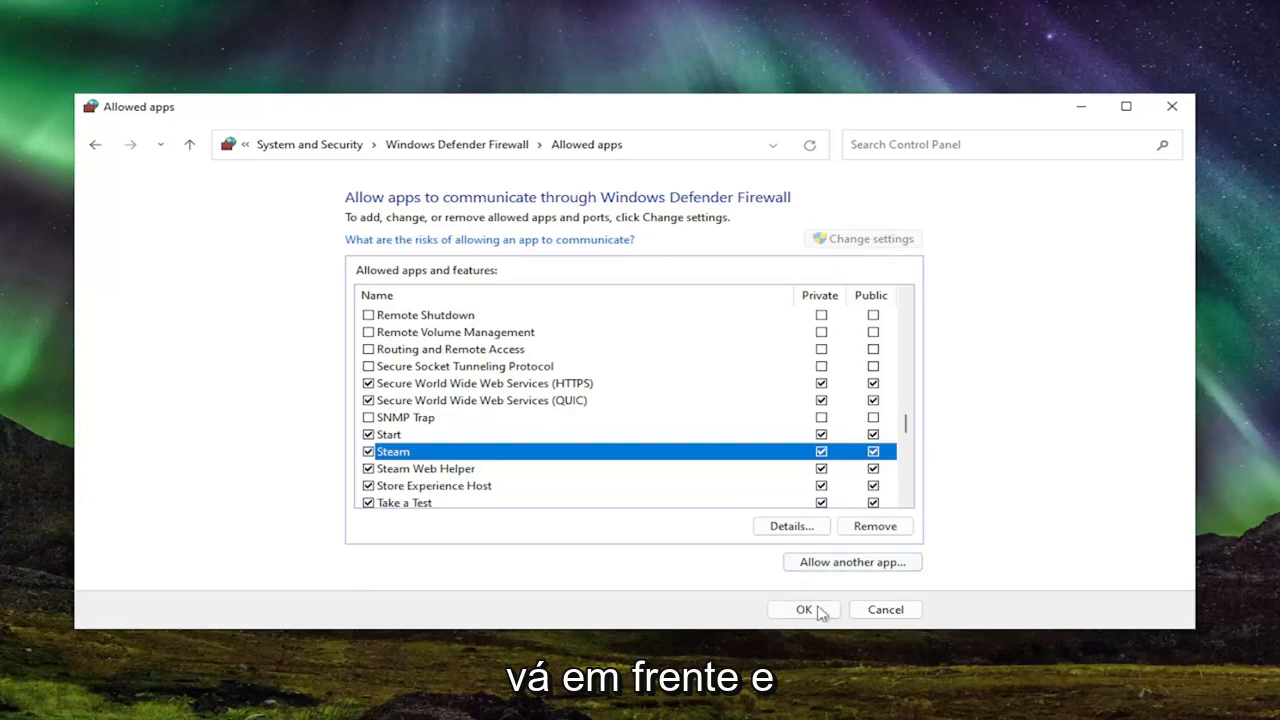
pyautogui.click(803, 609)
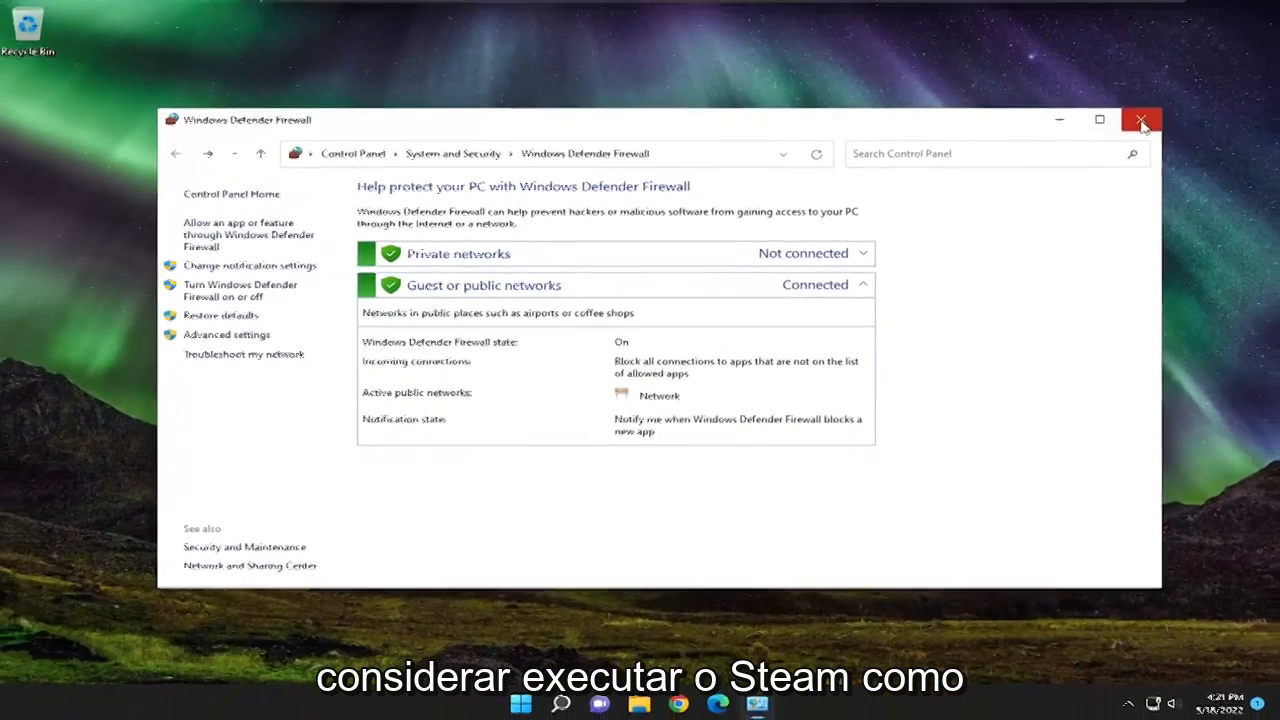
# Step: Search for 'steam' and run the Steam app as administrator
pyautogui.click(1140, 120)
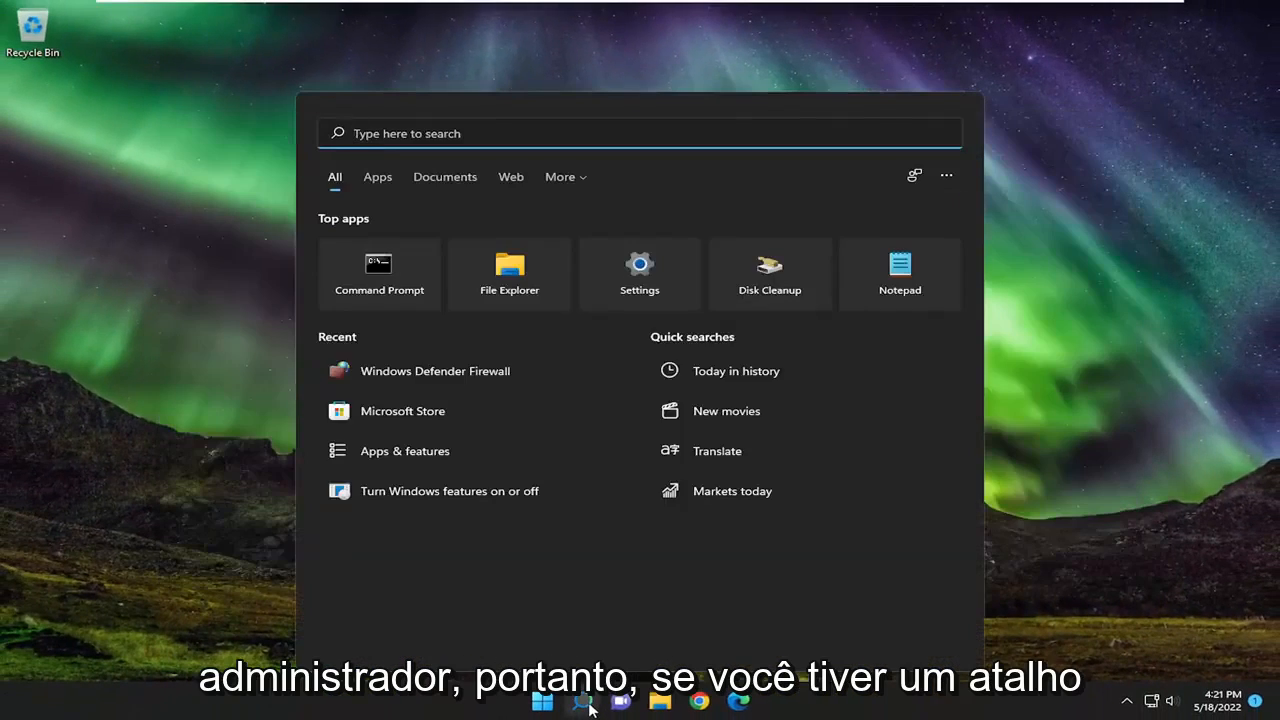
pyautogui.write('steam')
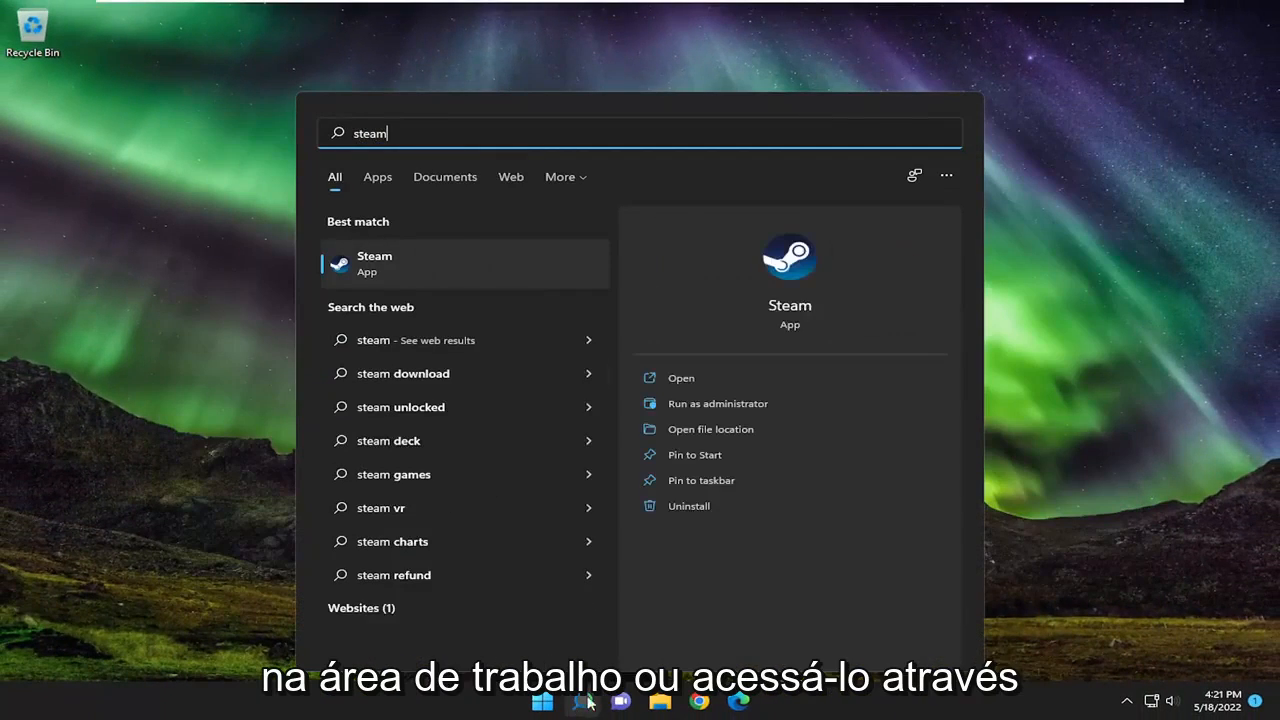
pyautogui.moveTo(389, 274)
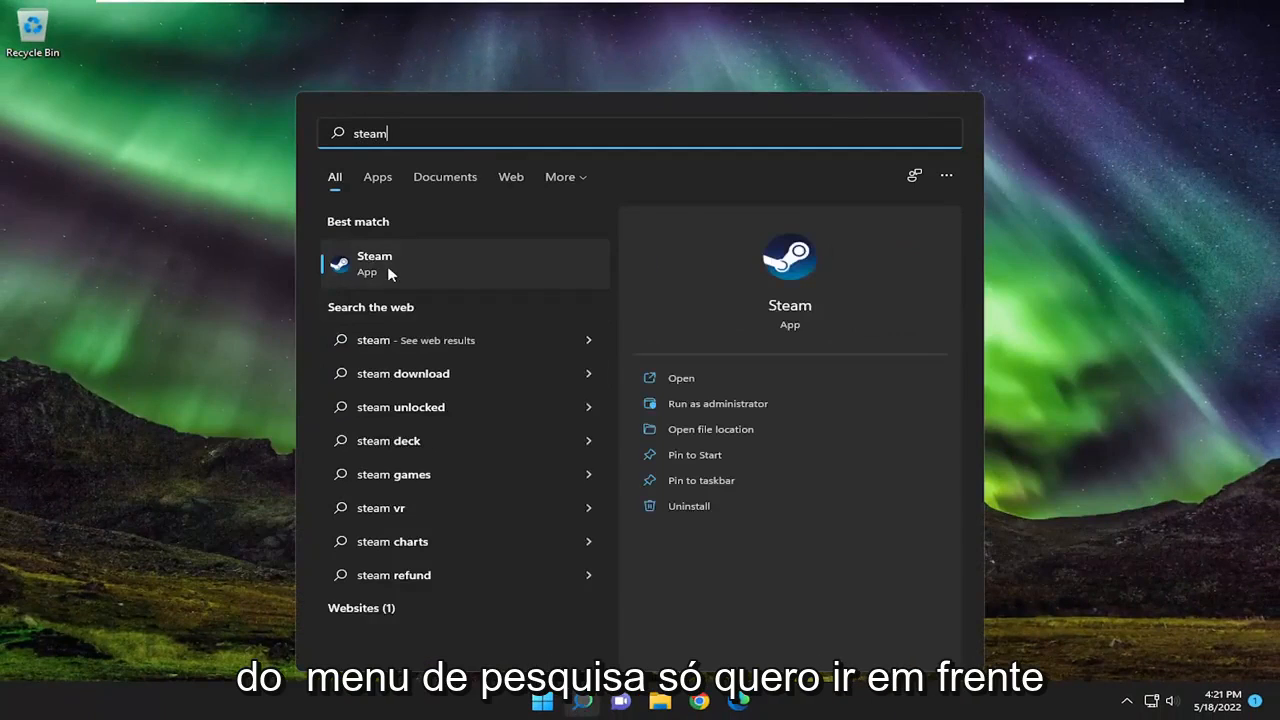
pyautogui.rightClick(374, 263)
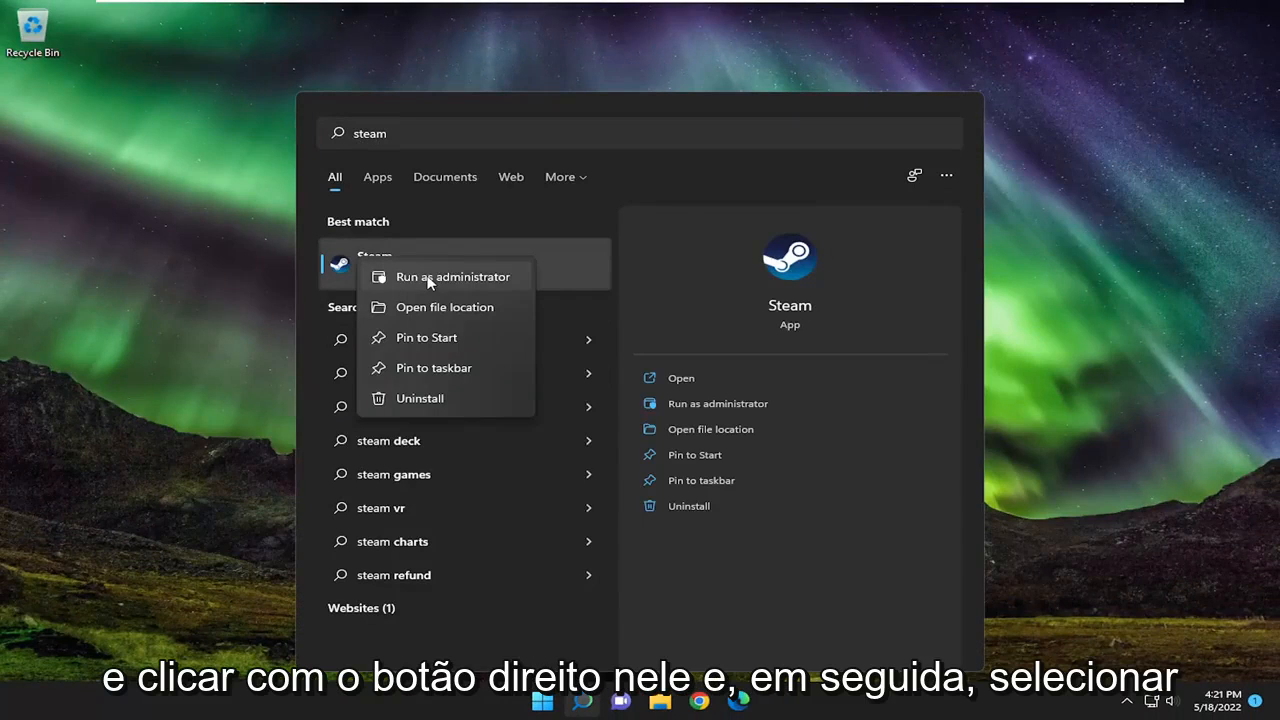
pyautogui.click(452, 277)
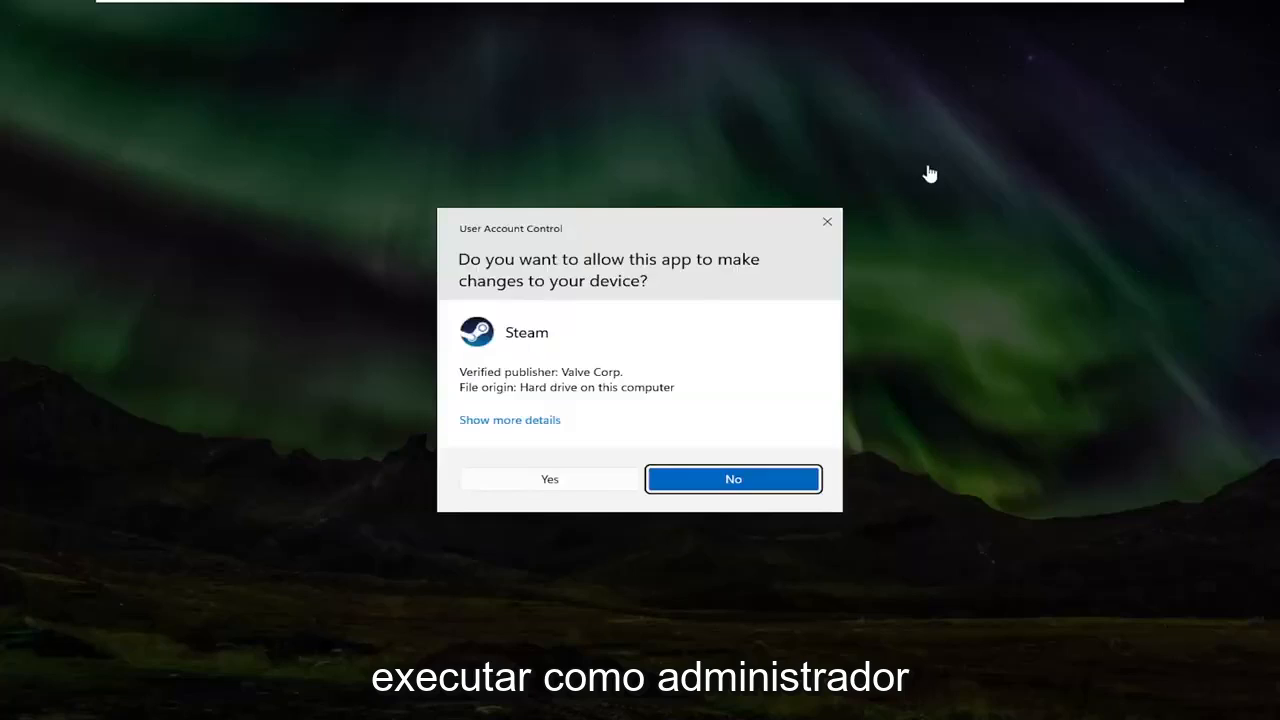
pyautogui.moveTo(550, 479)
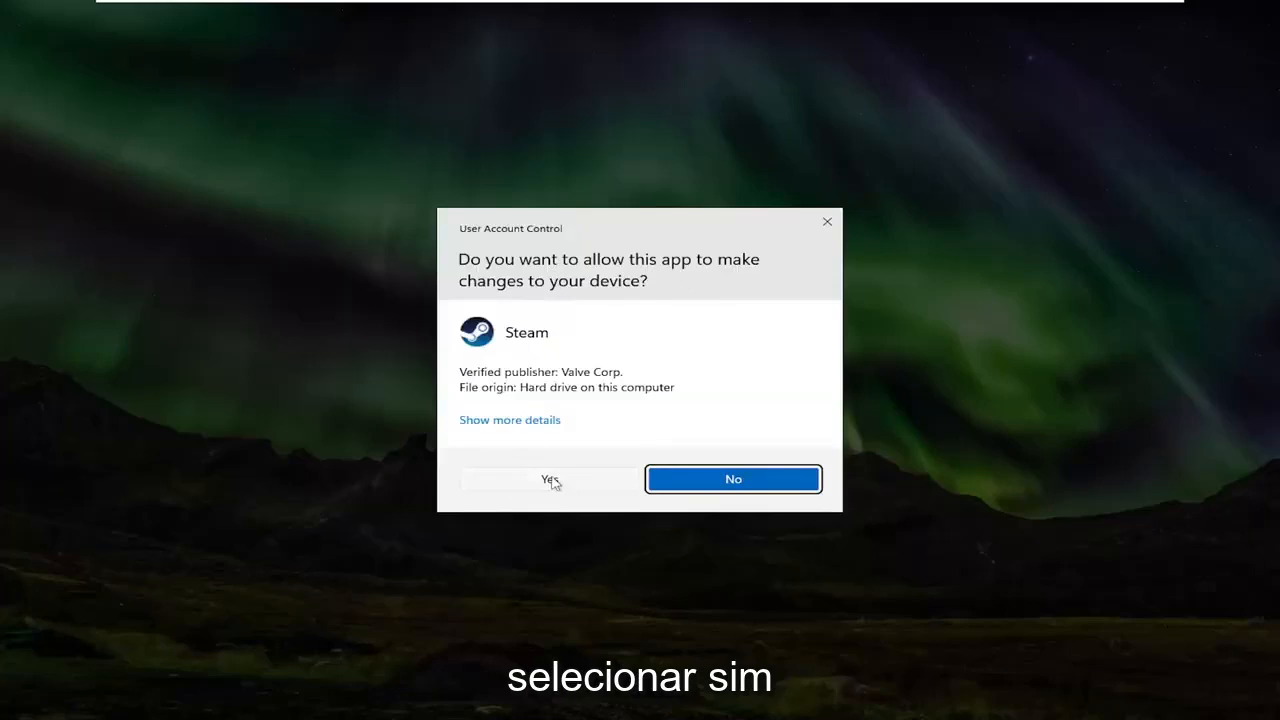
# Step: Approve the User Account Control prompt so Steam opens as administrator
pyautogui.click(548, 479)
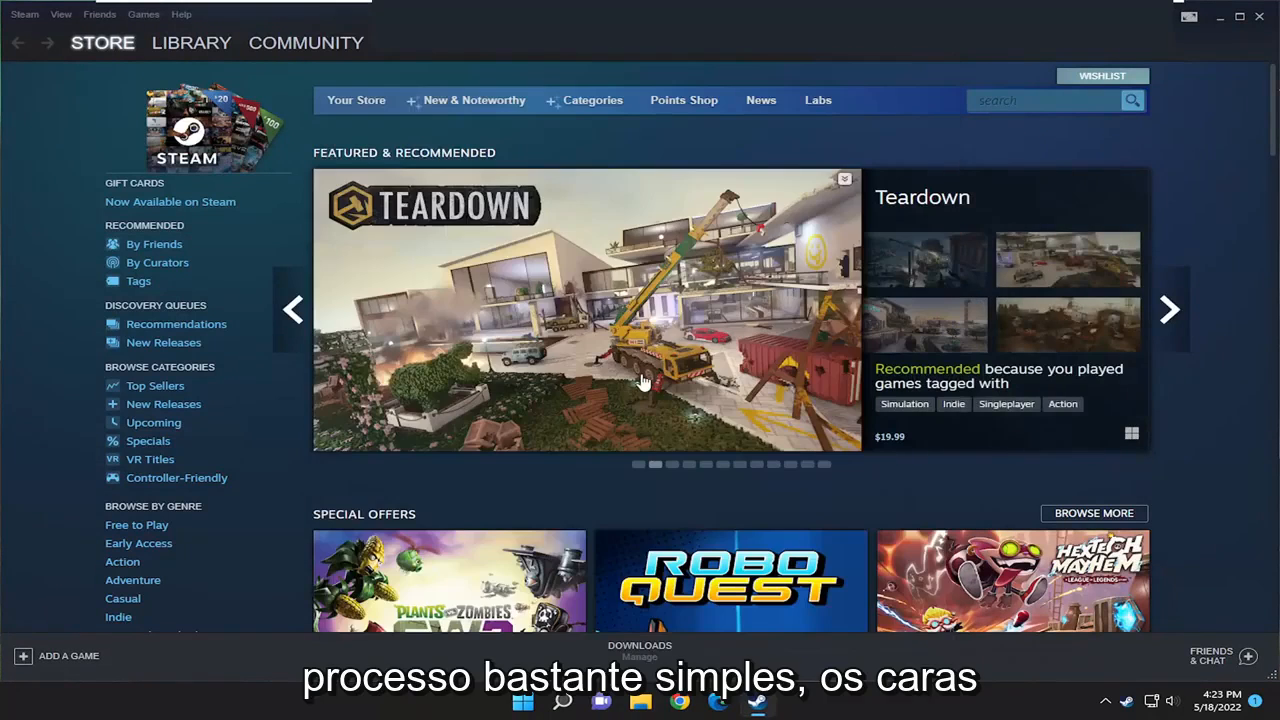
pyautogui.moveTo(675, 491)
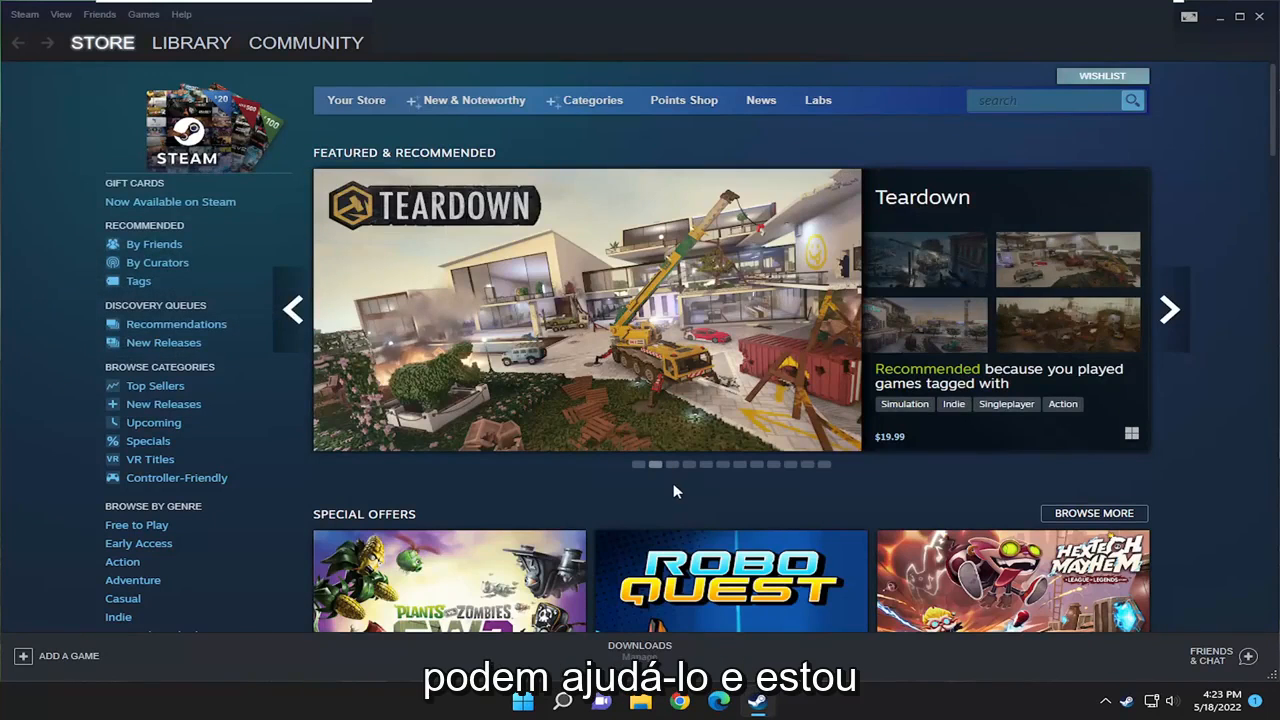
pyautogui.moveTo(708, 496)
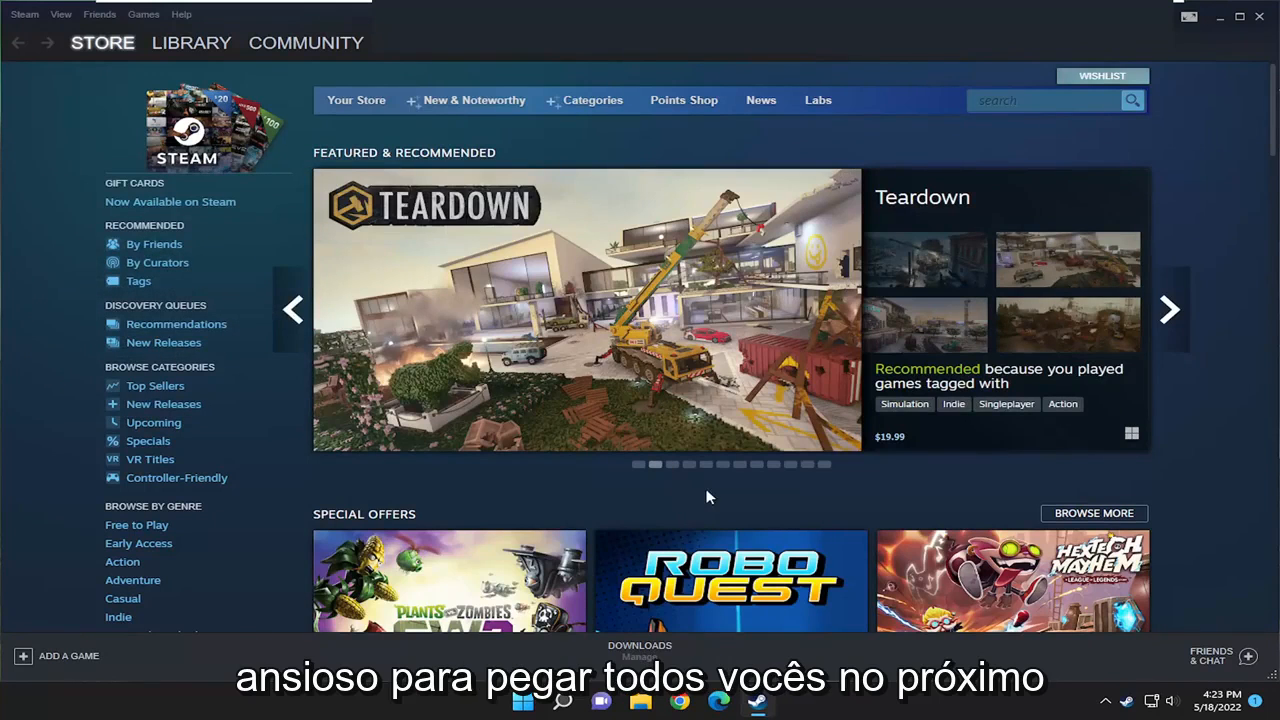